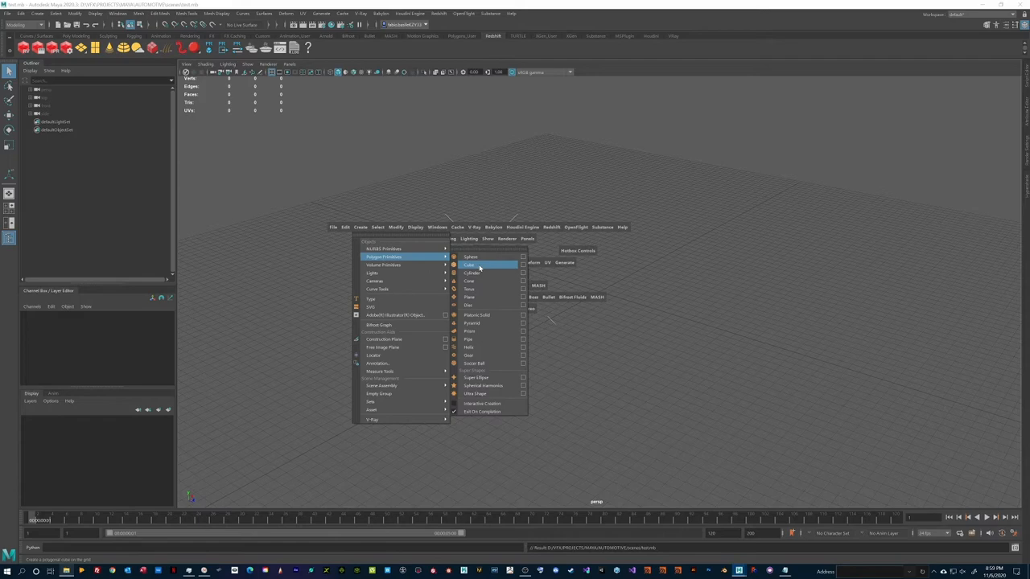
Create a polygon cube and switch it to face selection mode for picking faces
left_click(473, 264)
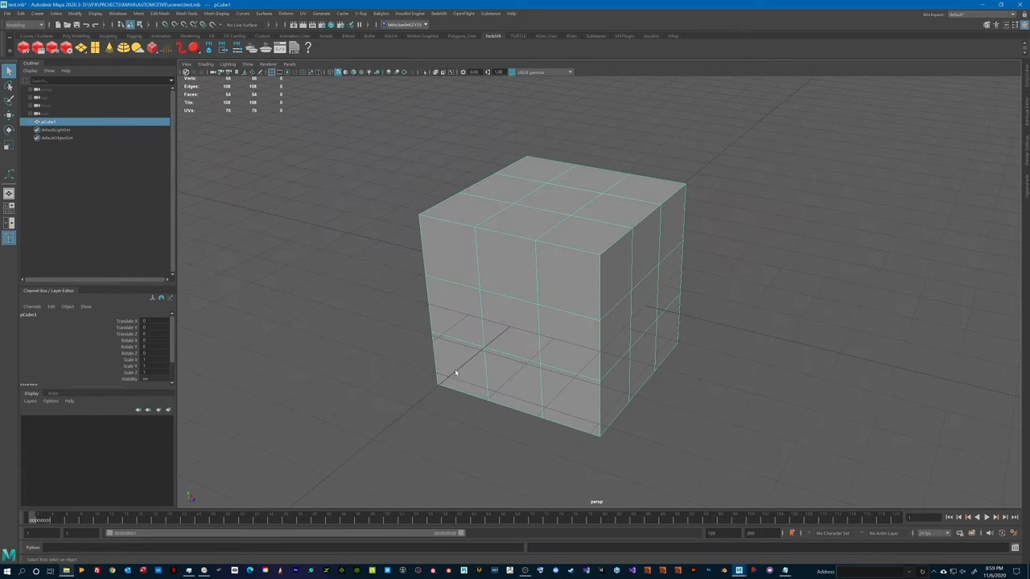
left_click(588, 263)
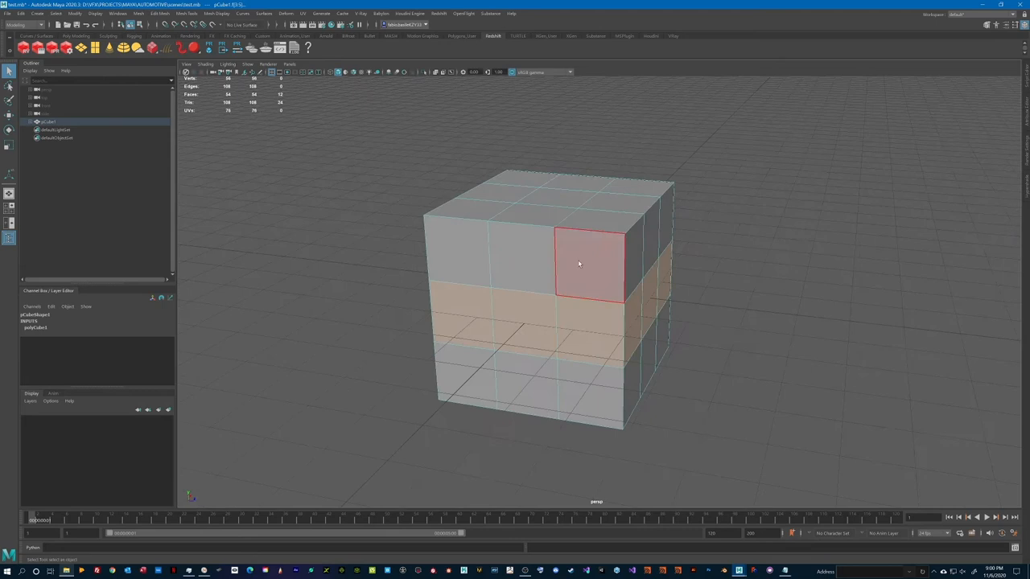
right_click(587, 264)
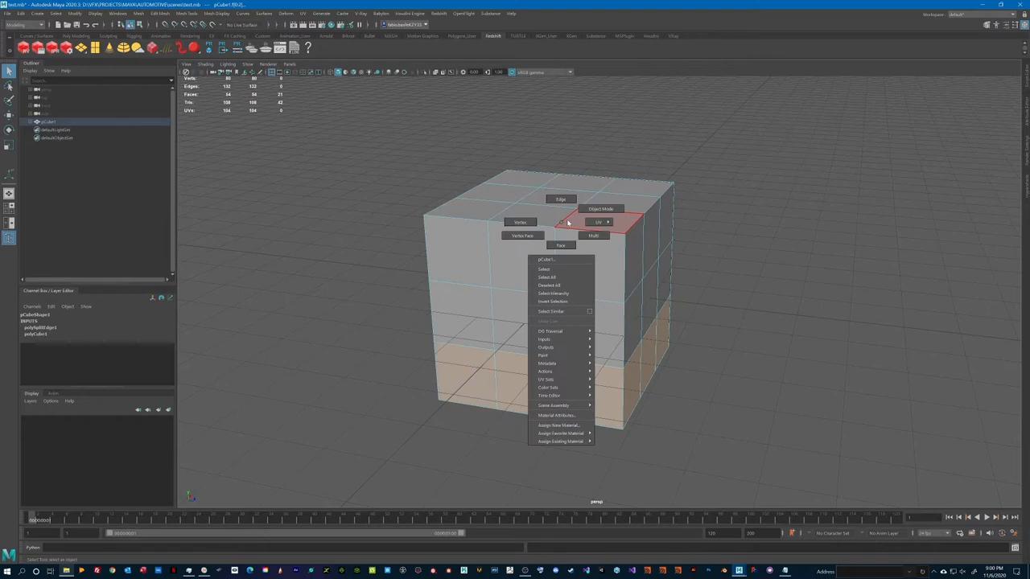
left_click(19, 13)
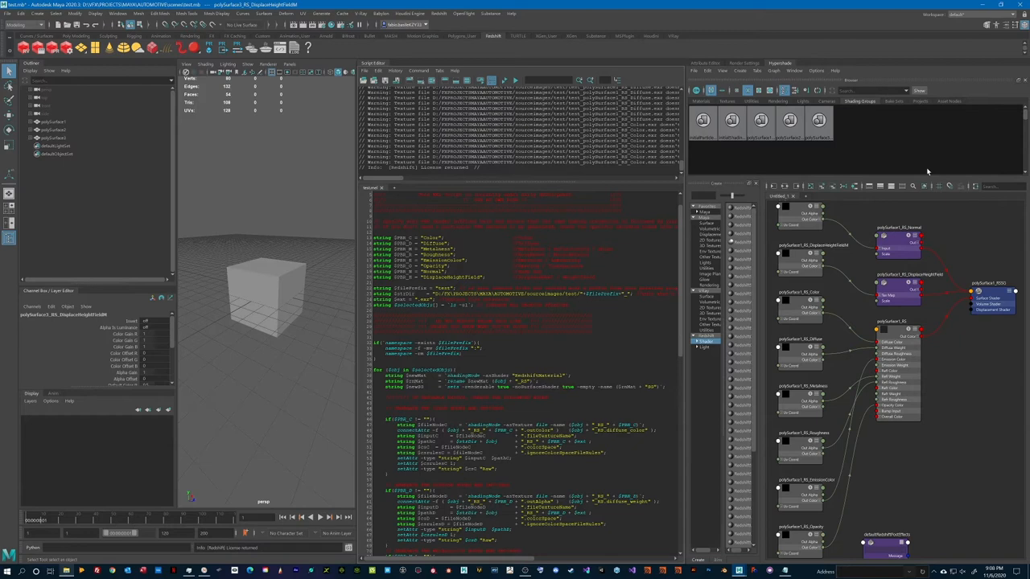
mouse_move(877, 151)
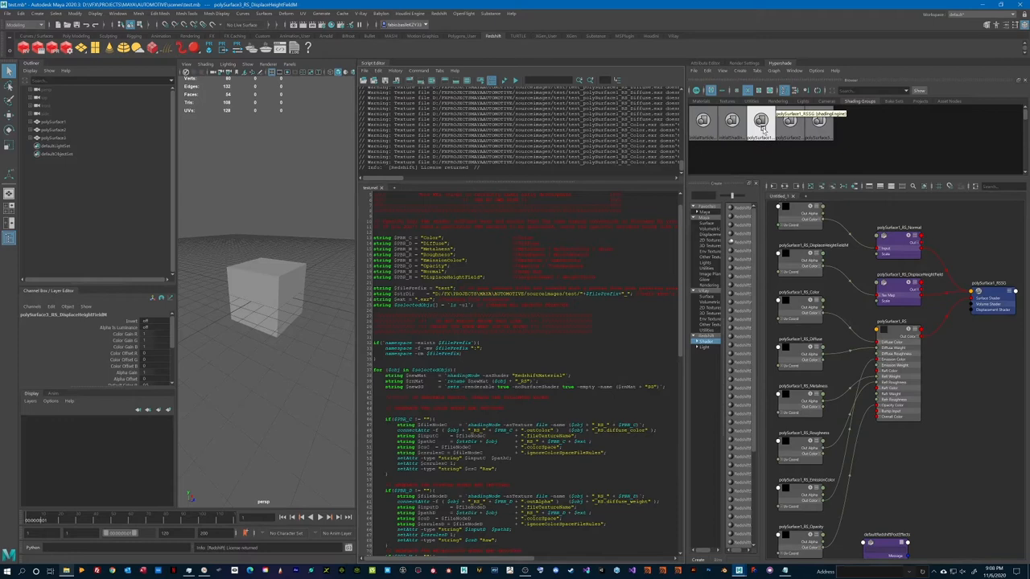
left_click(817, 121)
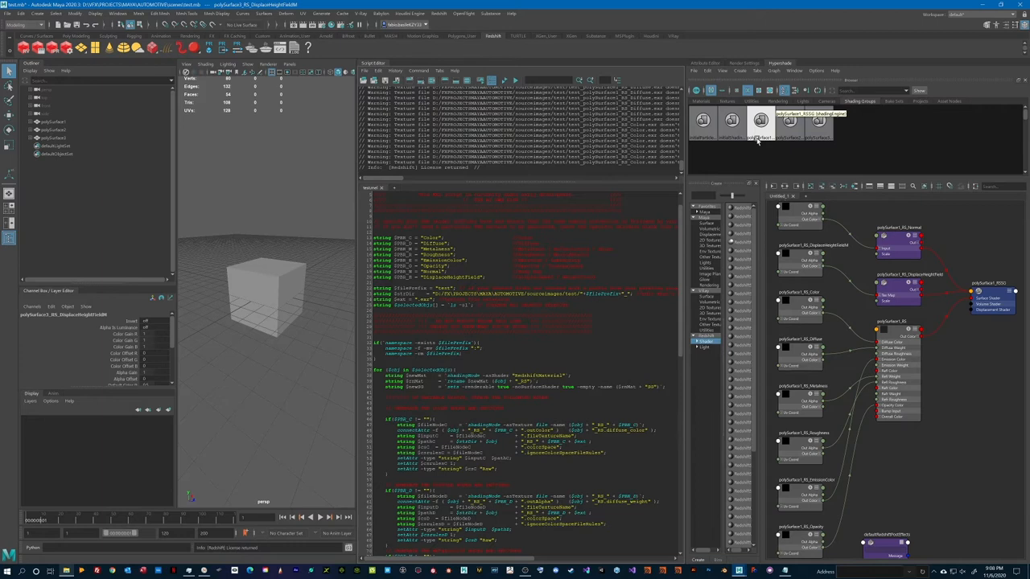
left_click(817, 121)
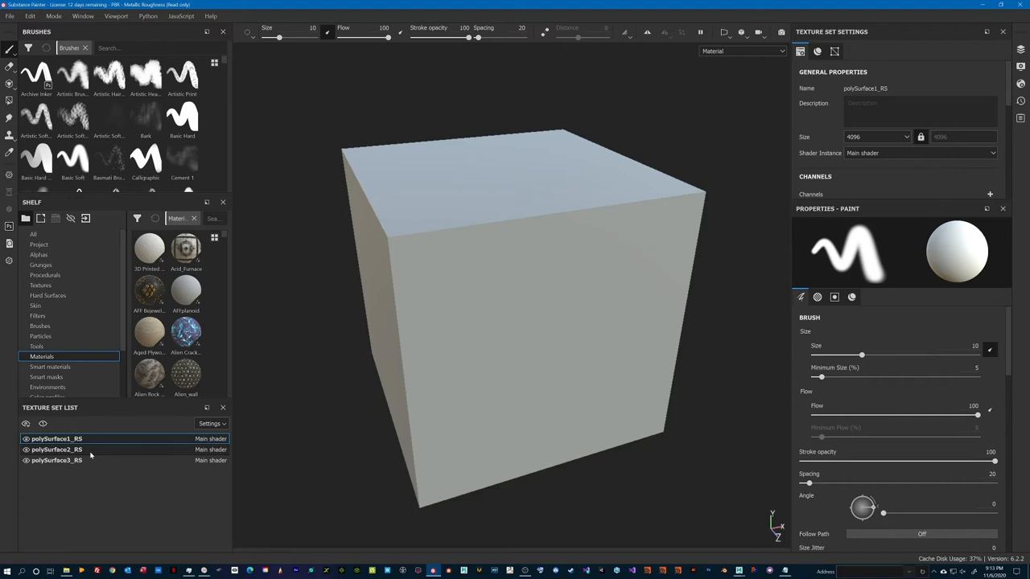
Fill the top piece with a rocky material, then point the export output directory toward sourceimages
left_click_drag(186, 330, 505, 265)
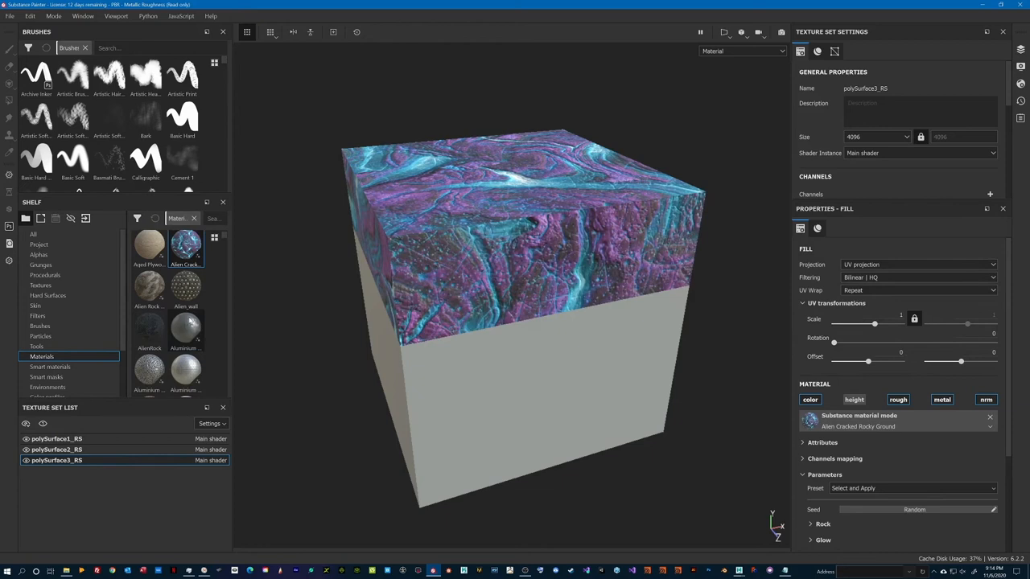
left_click(56, 449)
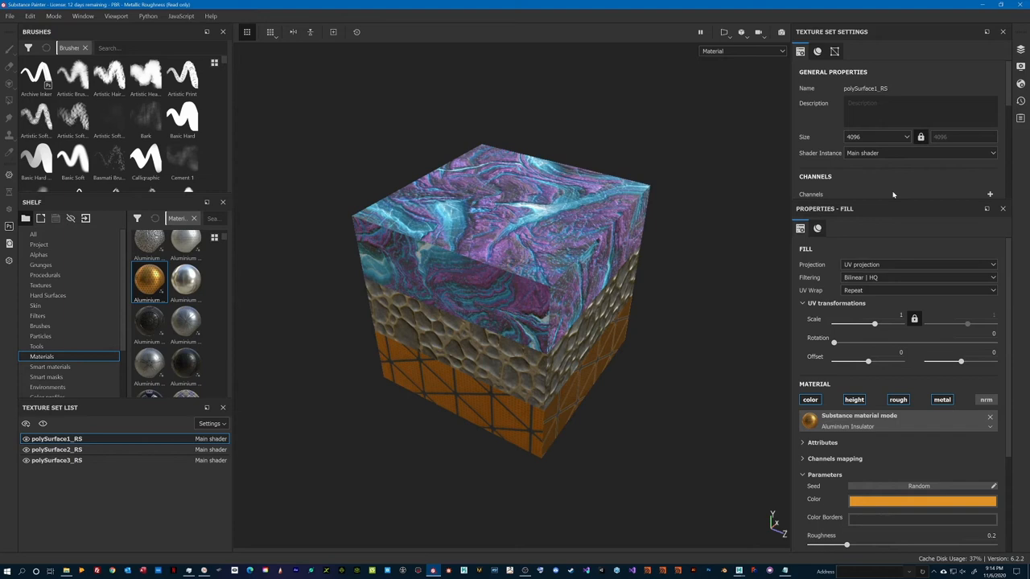
left_click(989, 107)
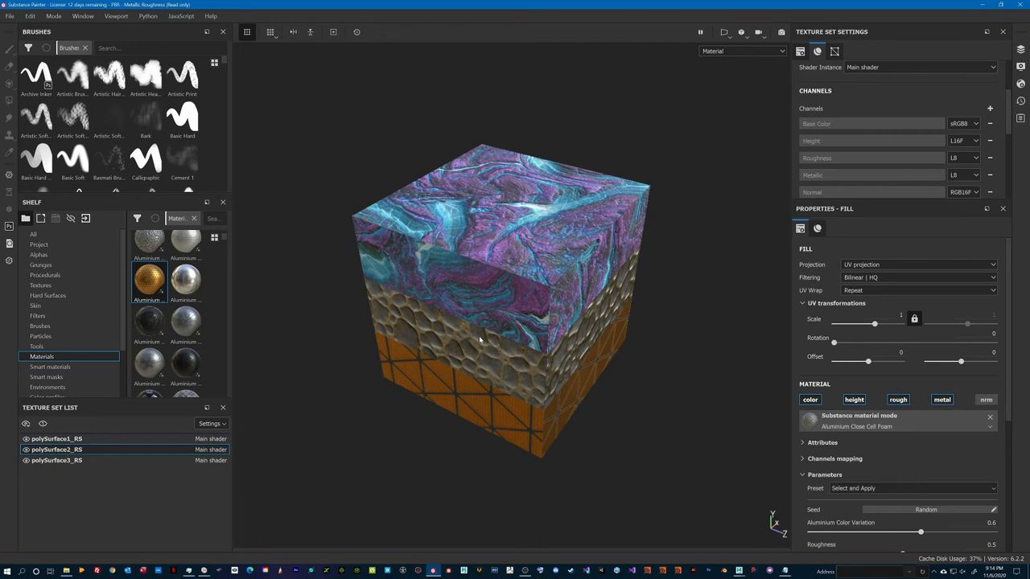
left_click(990, 108)
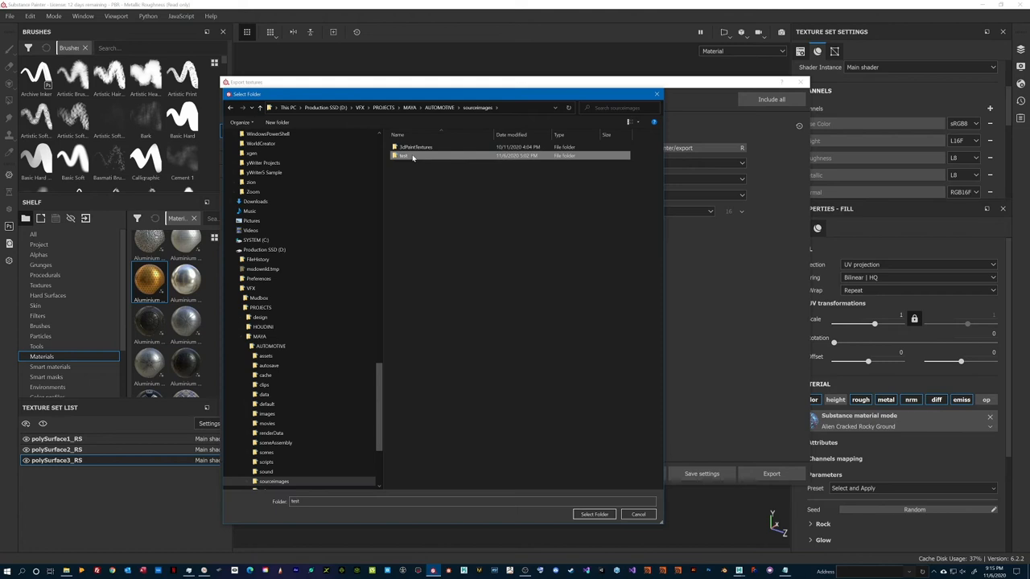
Set the test folder as export destination and choose the Redshift (cMaterial)_custom output template
double_click(404, 155)
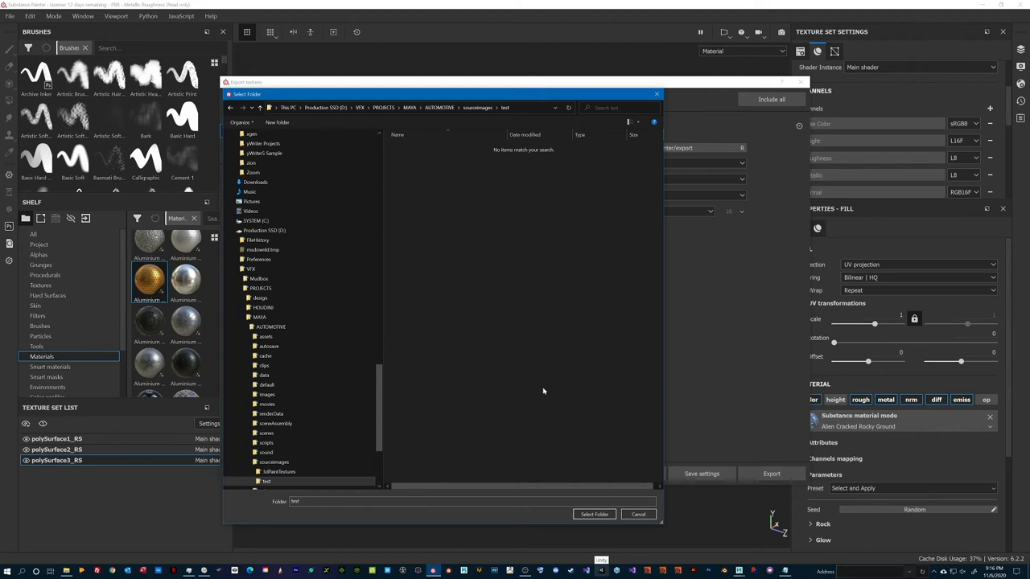
left_click(593, 515)
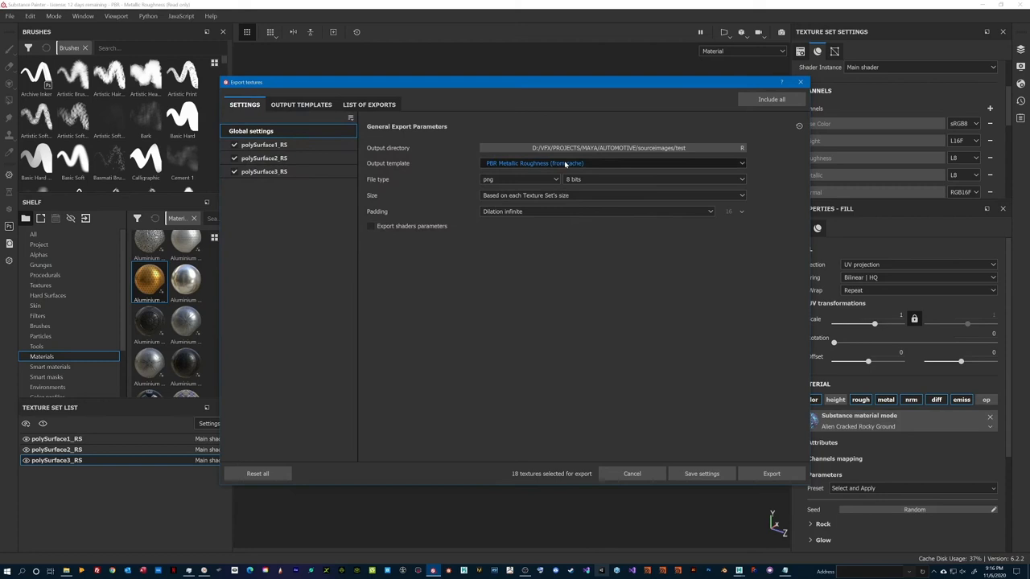
left_click(611, 163)
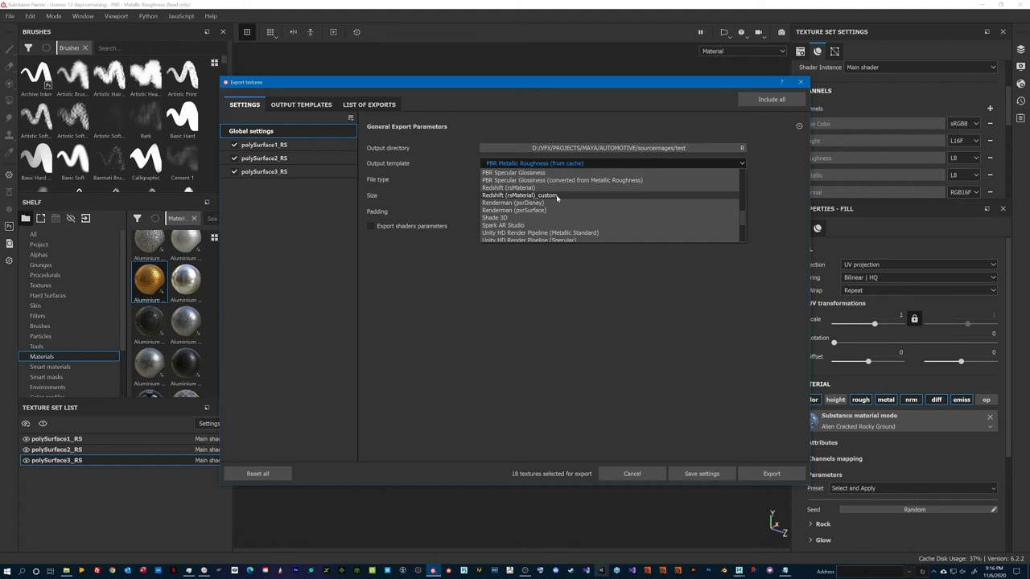
left_click(301, 104)
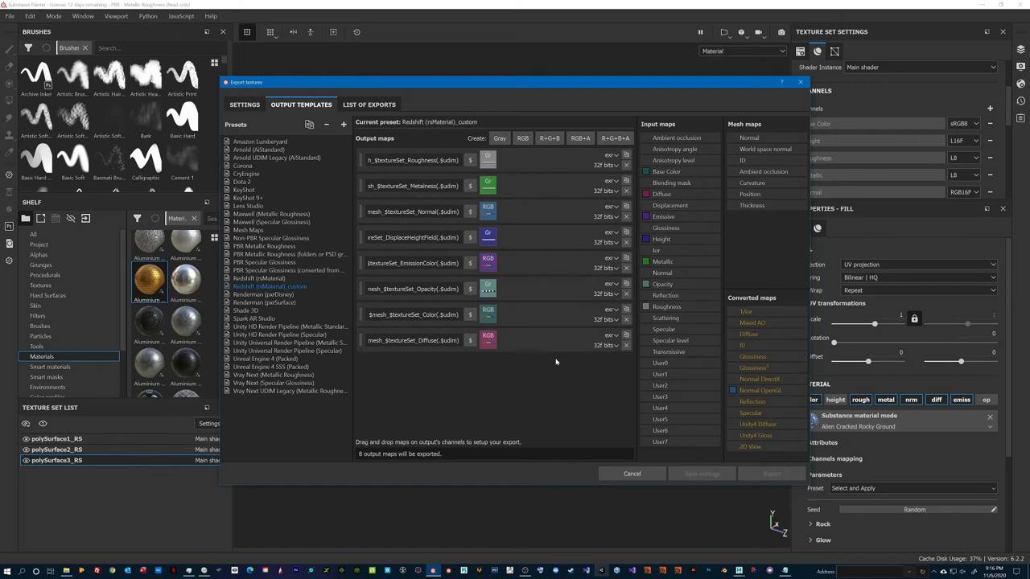
Review export settings and file list, then export all 24 textures to the test folder
left_click(245, 105)
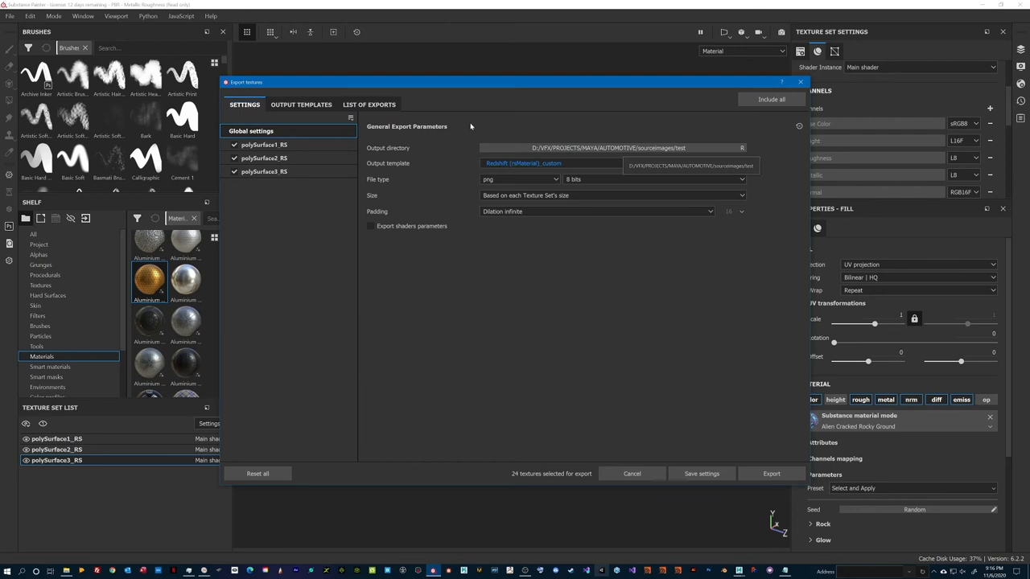
left_click(521, 178)
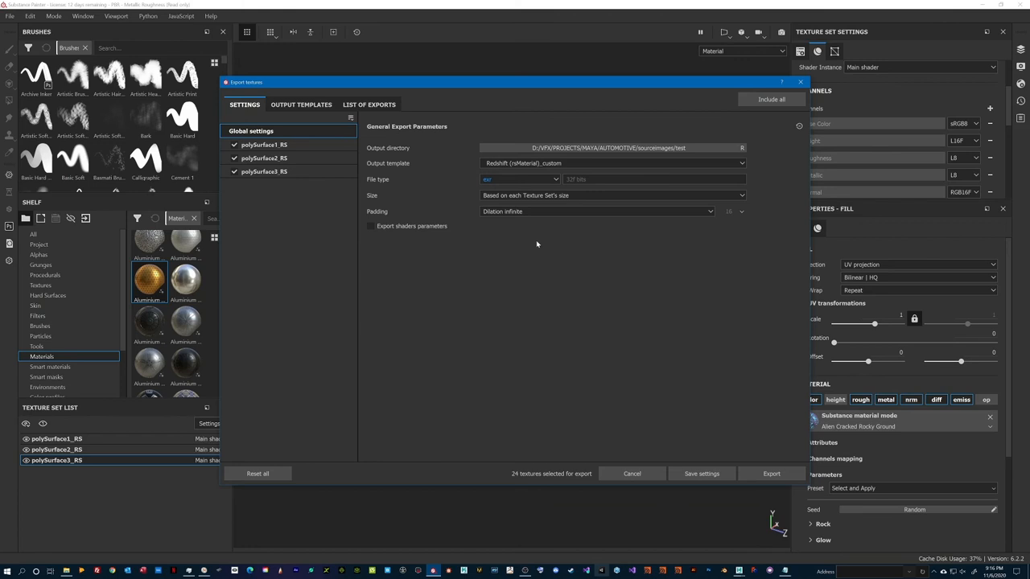
left_click(368, 104)
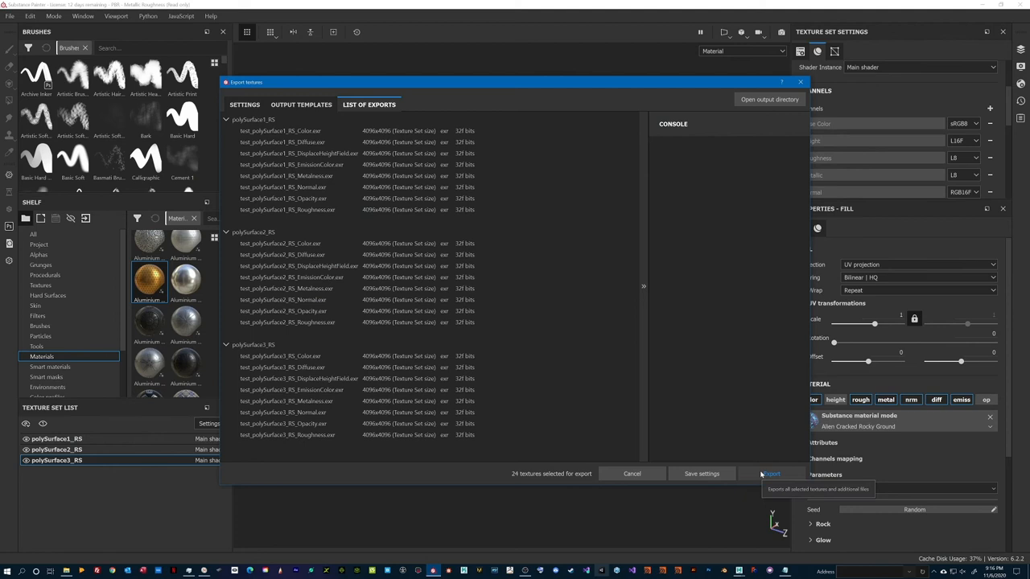
left_click(769, 473)
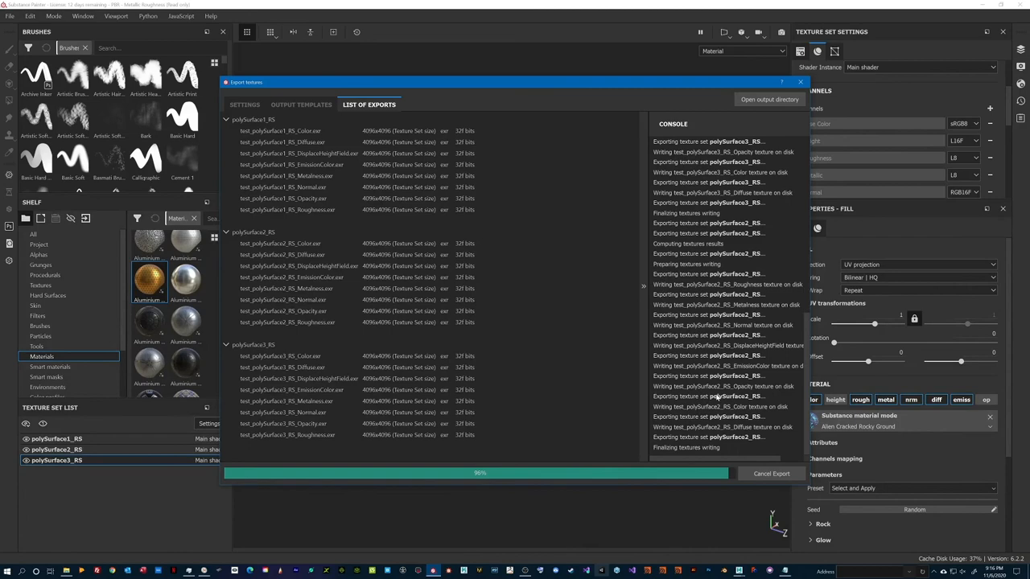